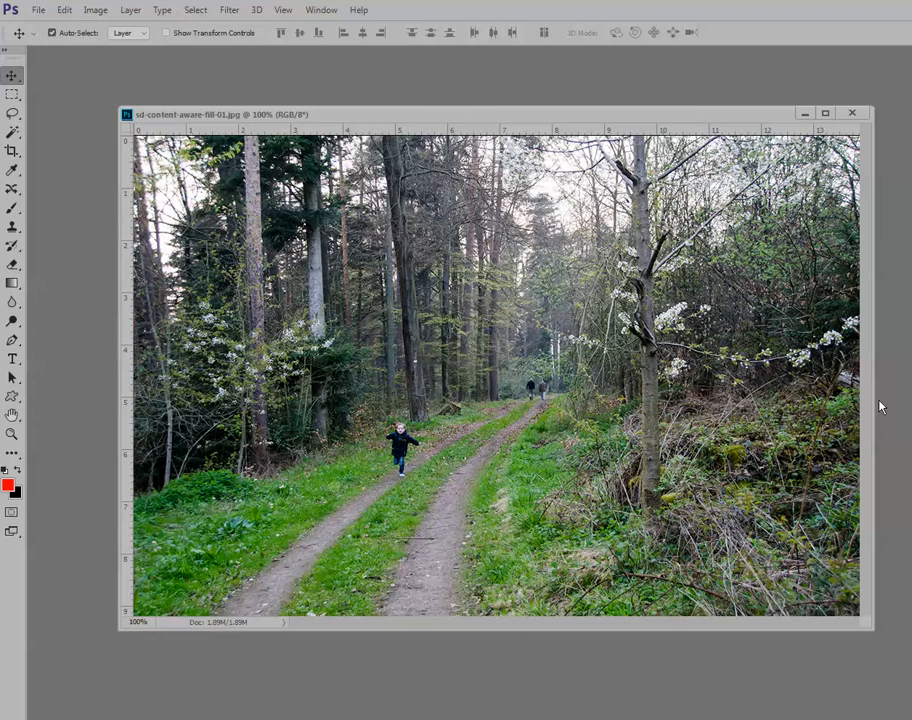
mouse_move(872, 374)
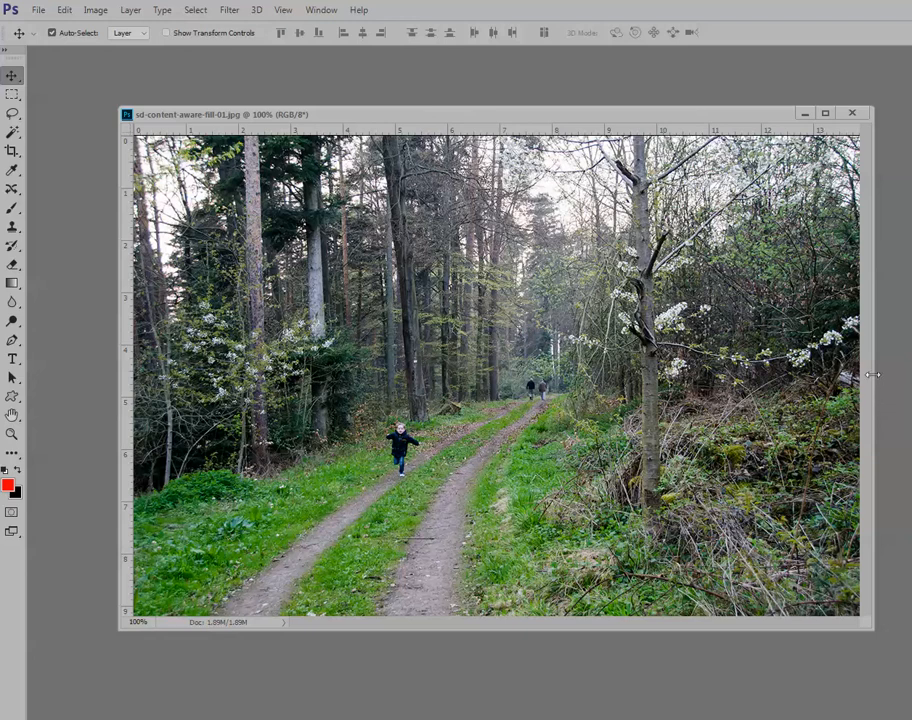
mouse_move(750, 508)
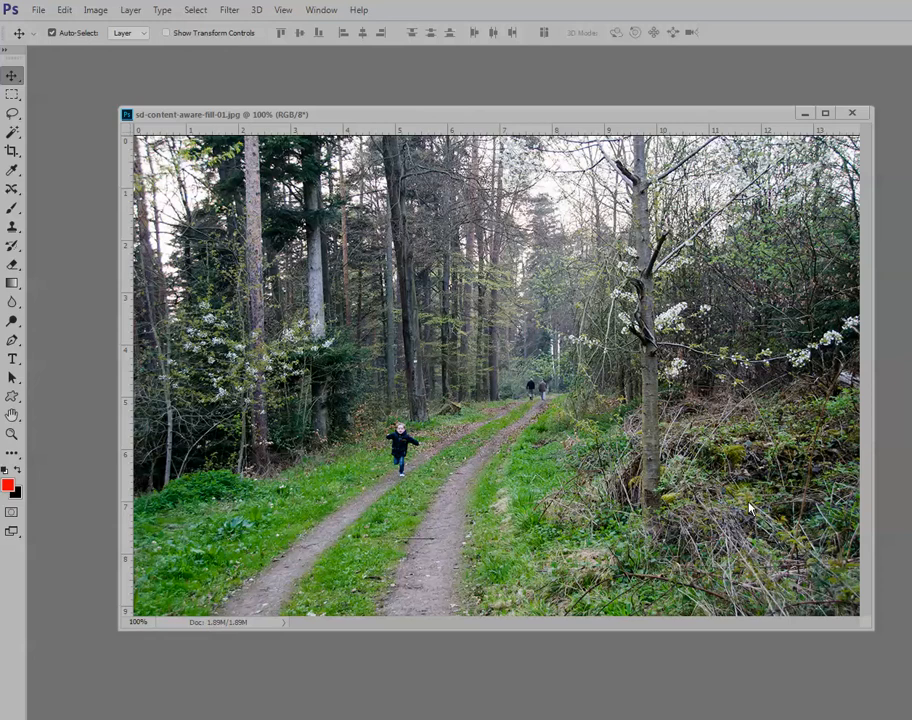
mouse_move(708, 492)
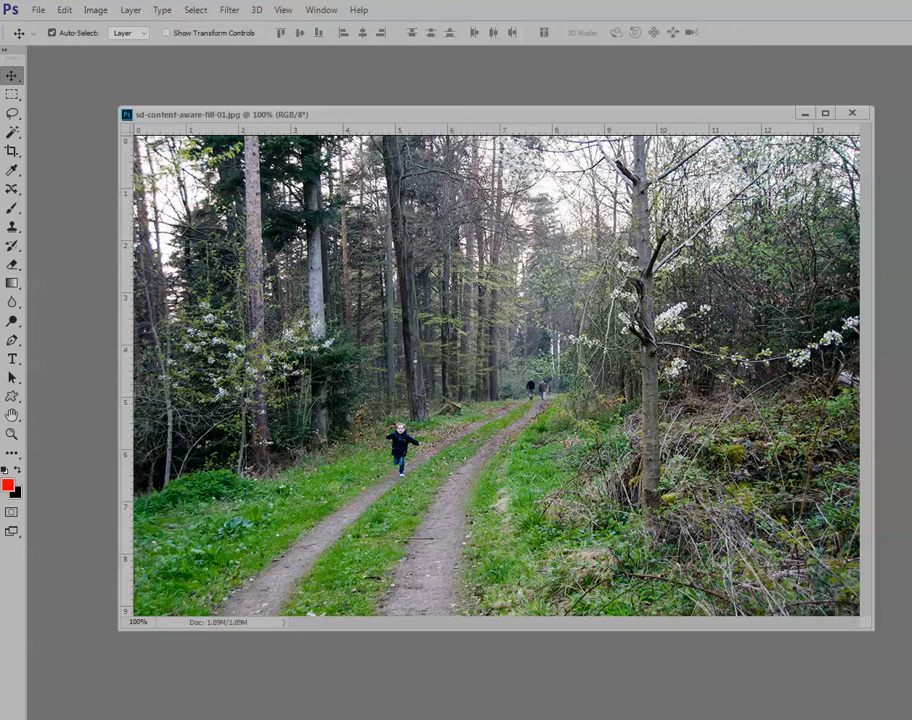
mouse_move(402, 470)
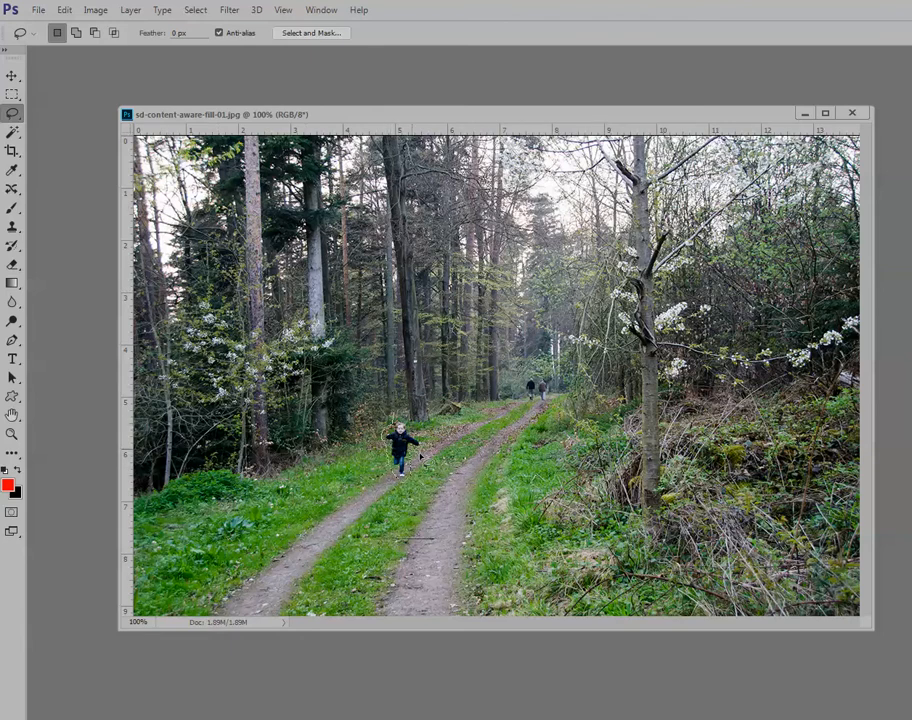
Draw a loose freehand lasso selection around the running boy on the forest path.
drag(384, 410, 400, 476)
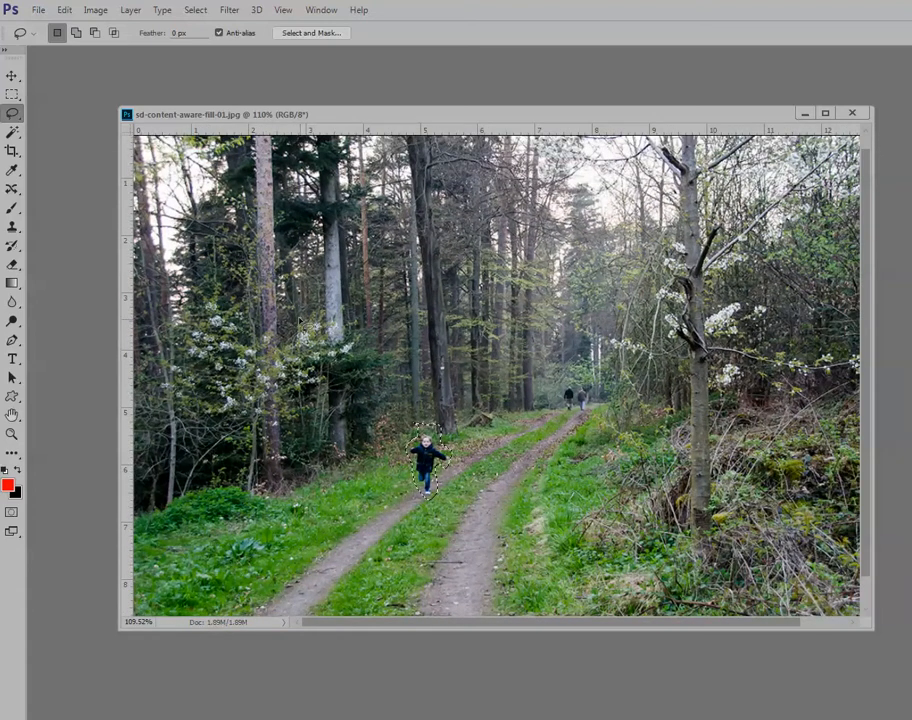
Fill the selection with Content-Aware, Normal mode, 100% opacity, removing the boy.
click(64, 10)
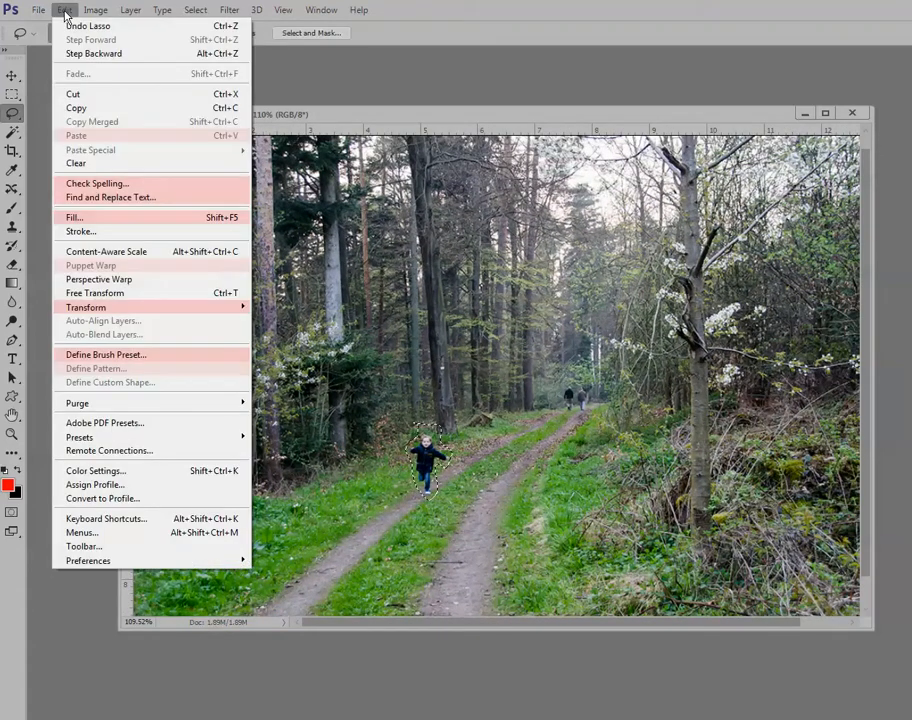
click(74, 216)
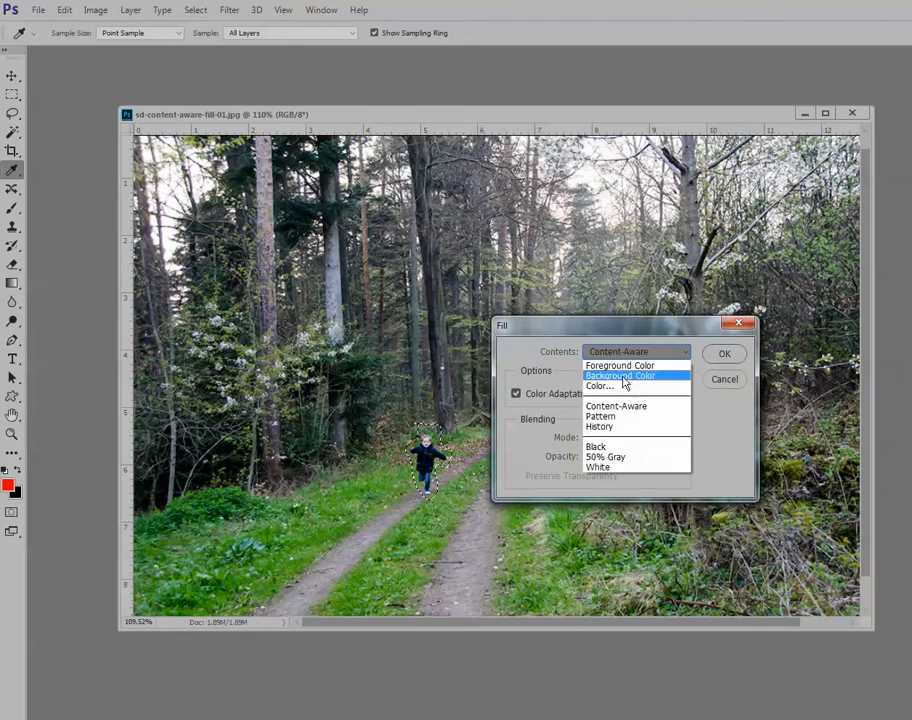
mouse_move(612, 456)
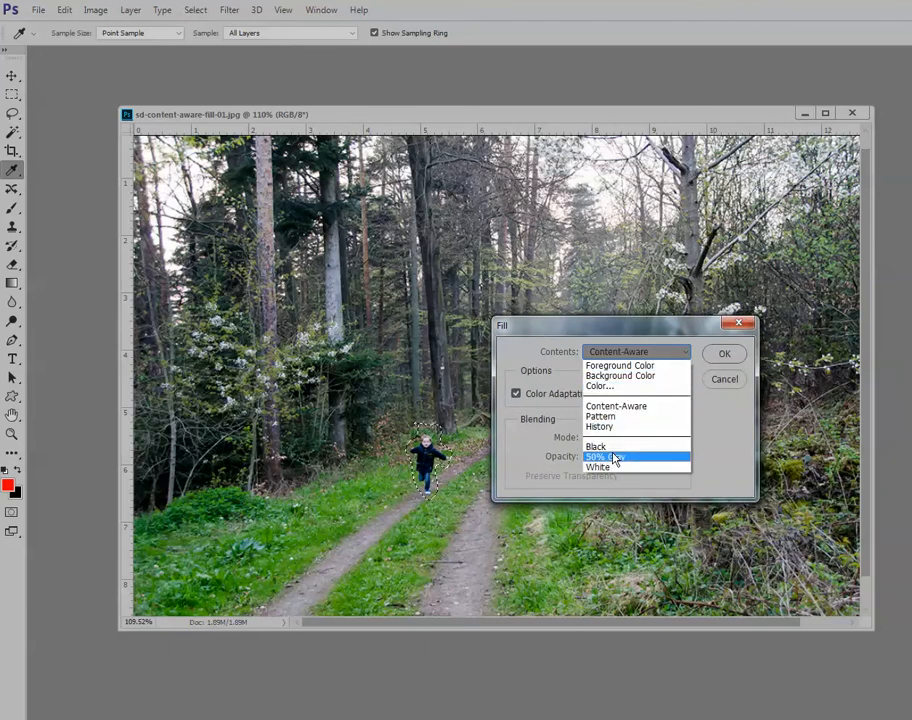
mouse_move(636, 406)
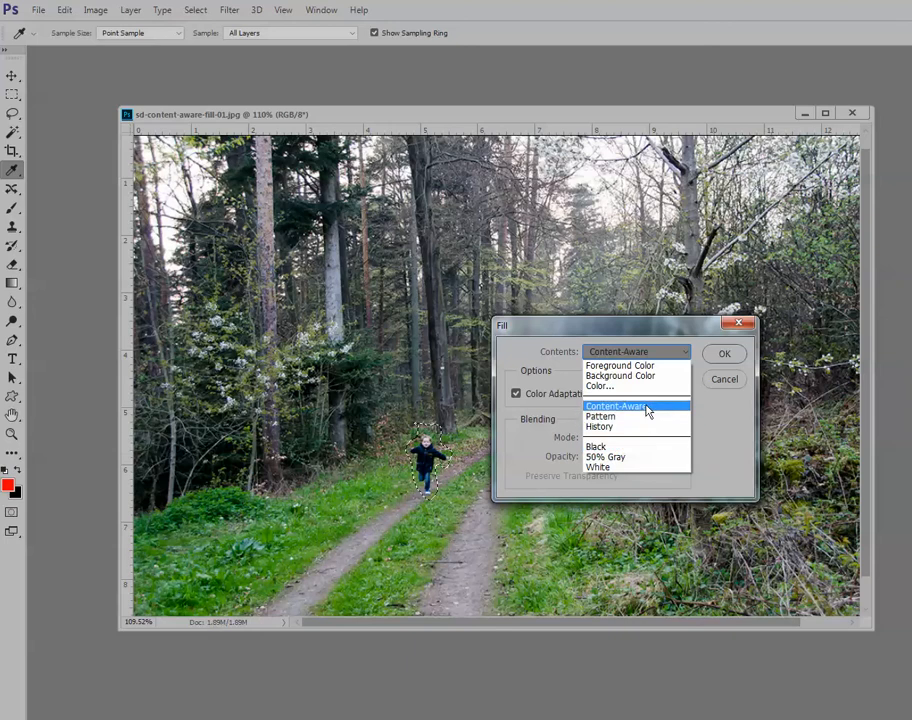
mouse_move(636, 412)
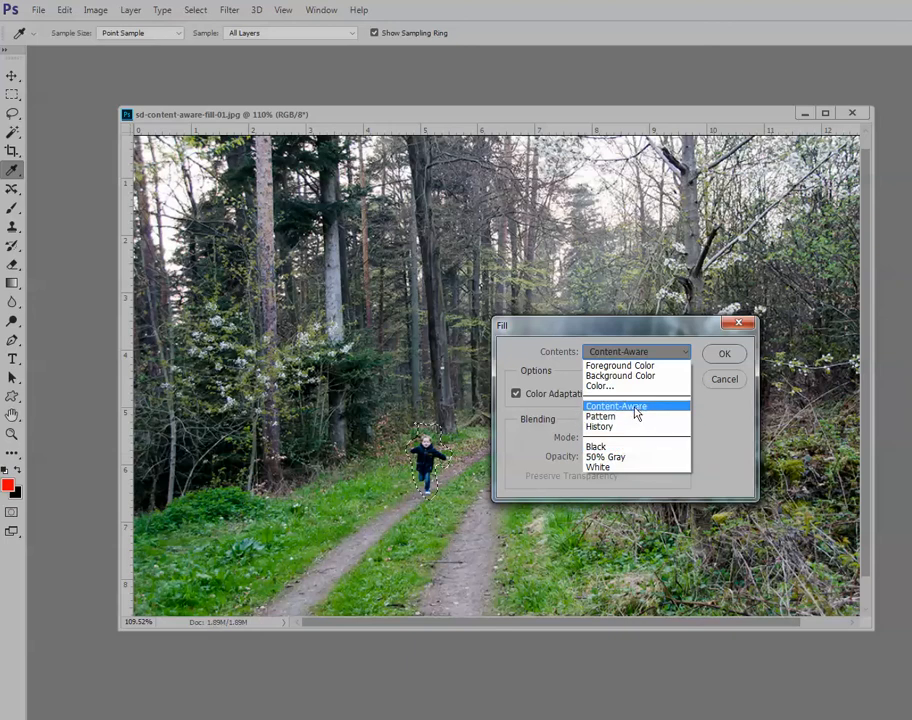
click(616, 404)
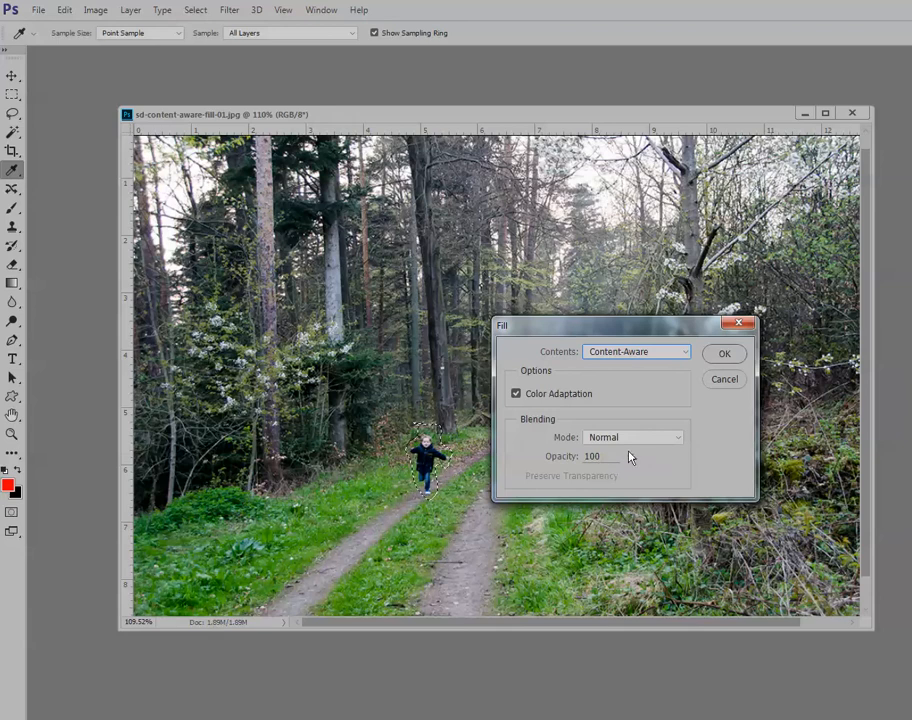
click(724, 352)
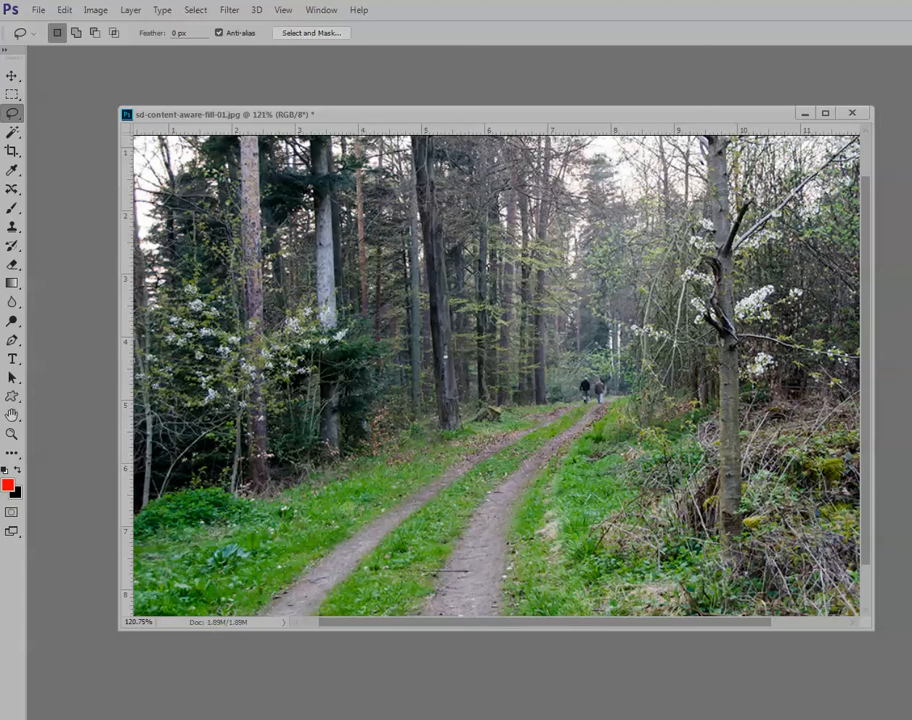
mouse_move(420, 440)
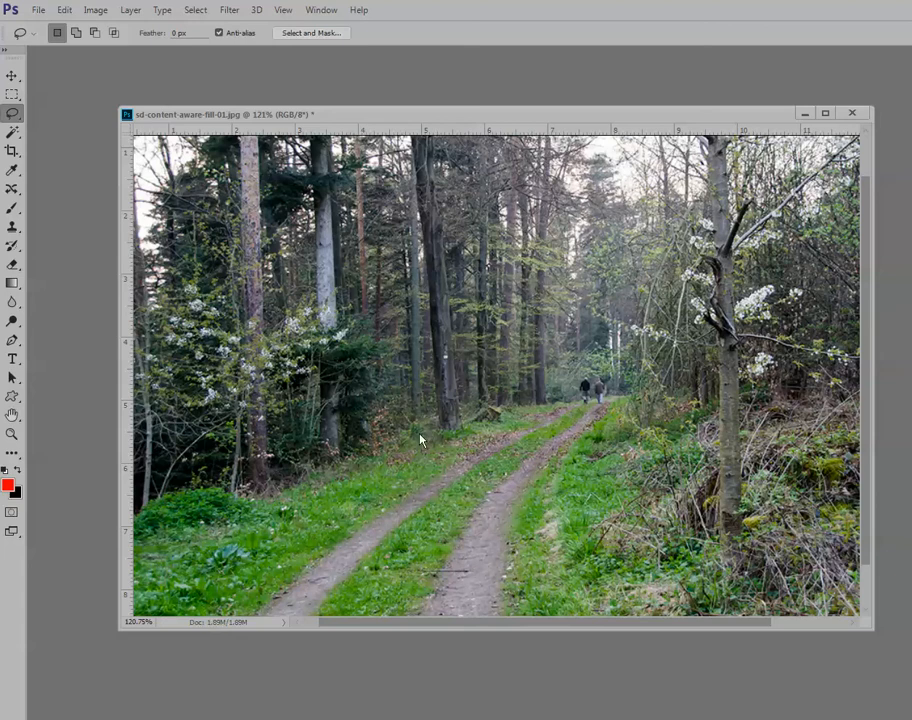
mouse_move(436, 444)
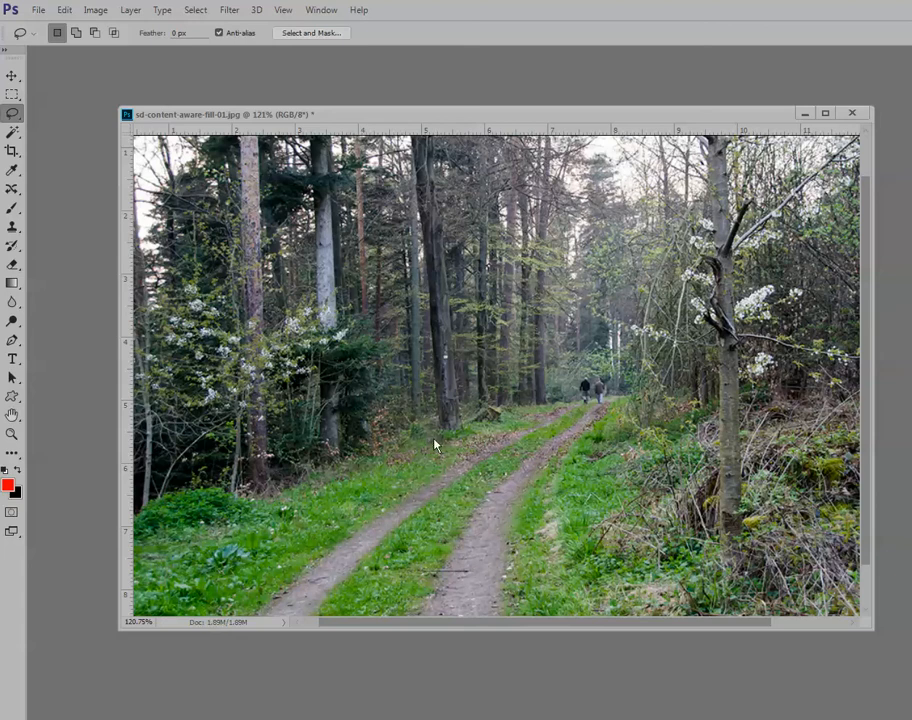
mouse_move(436, 480)
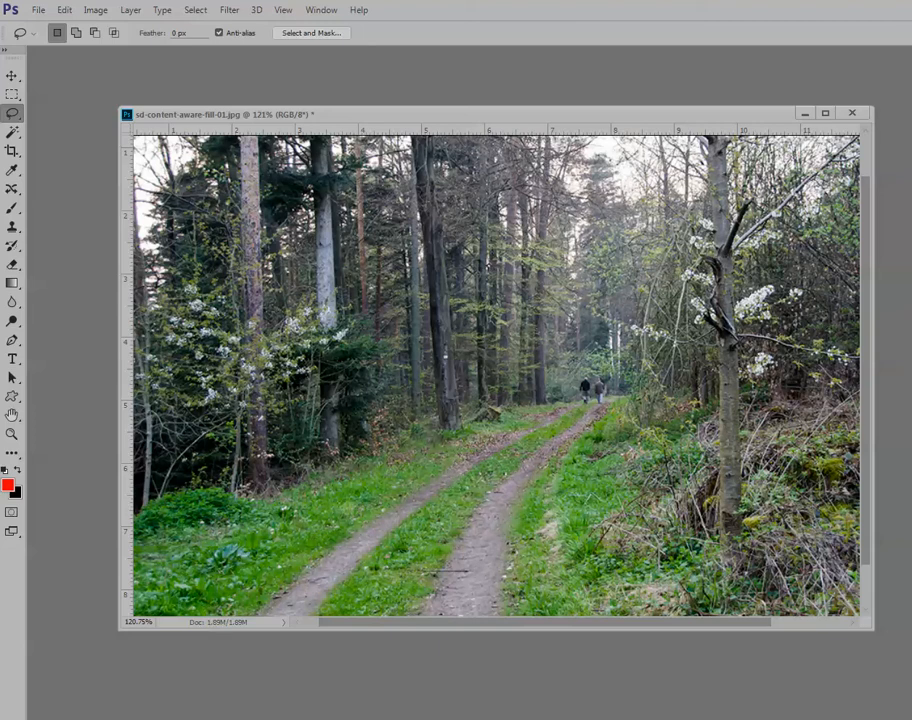
mouse_move(450, 496)
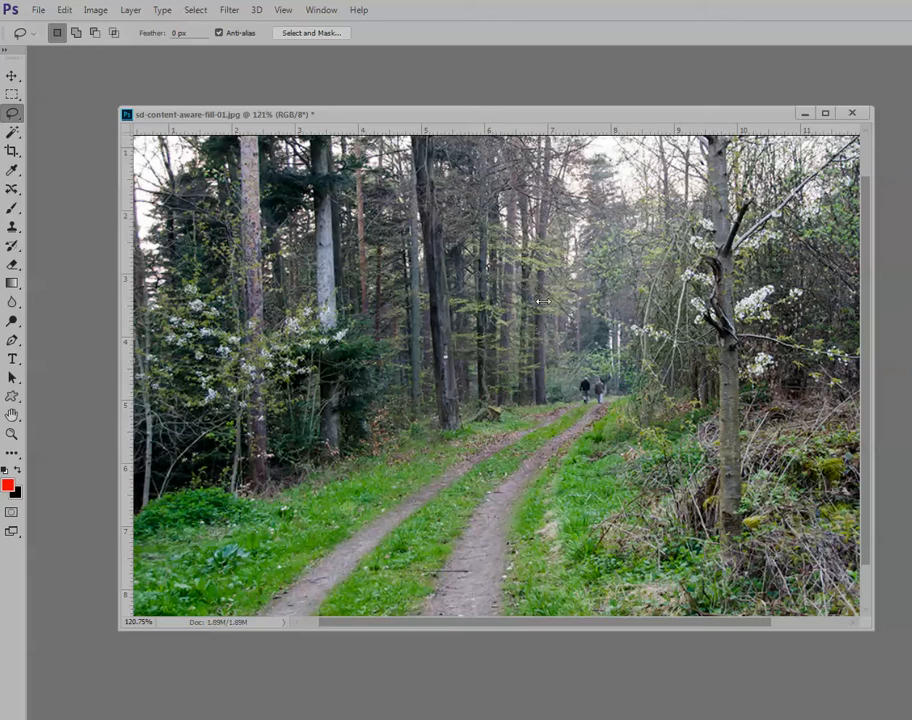
mouse_move(628, 292)
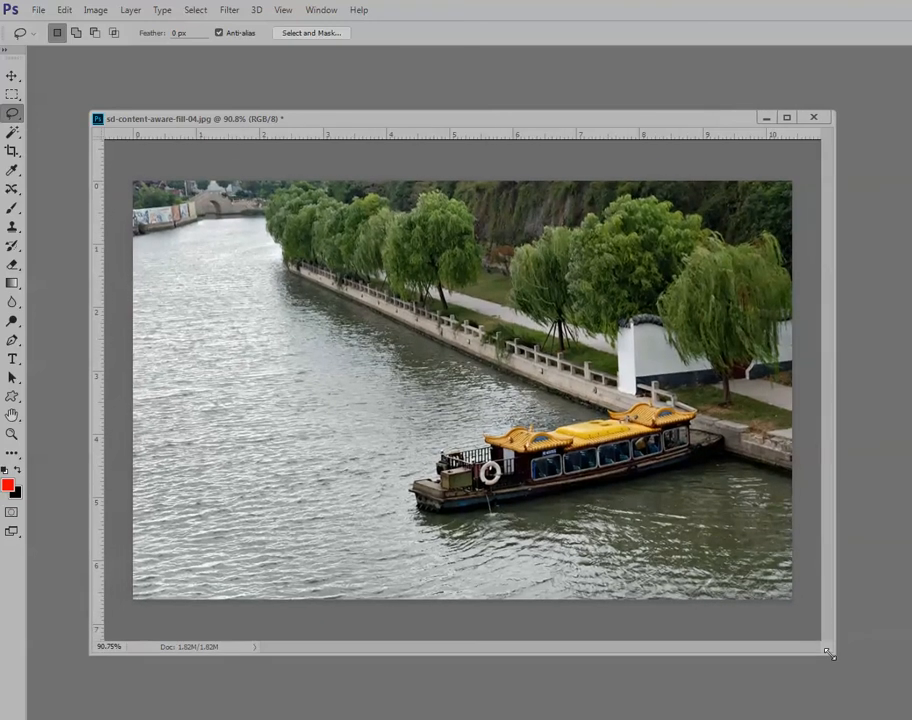
mouse_move(700, 620)
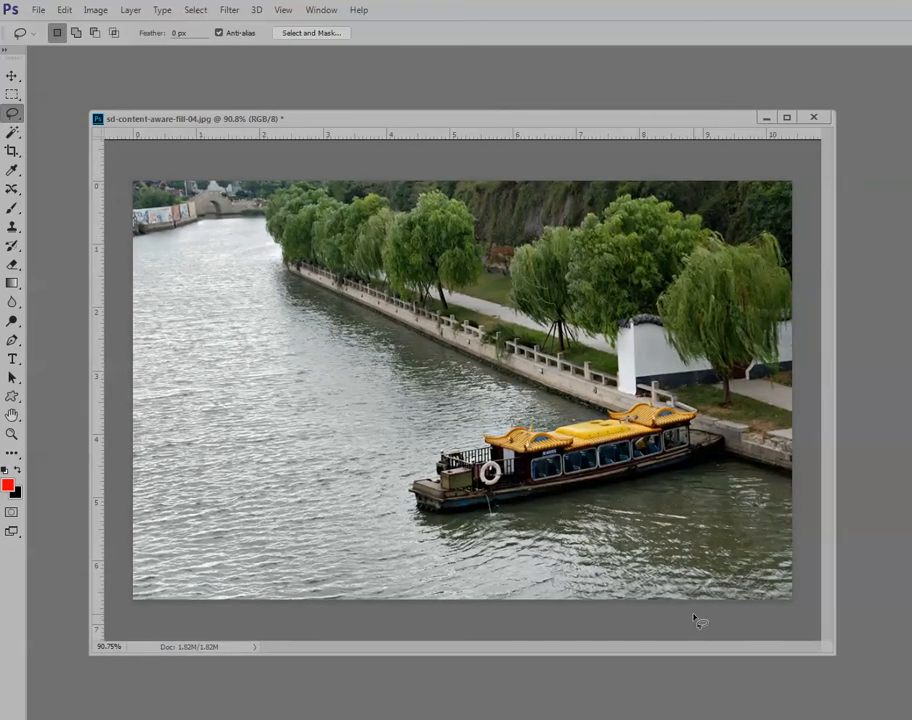
mouse_move(564, 430)
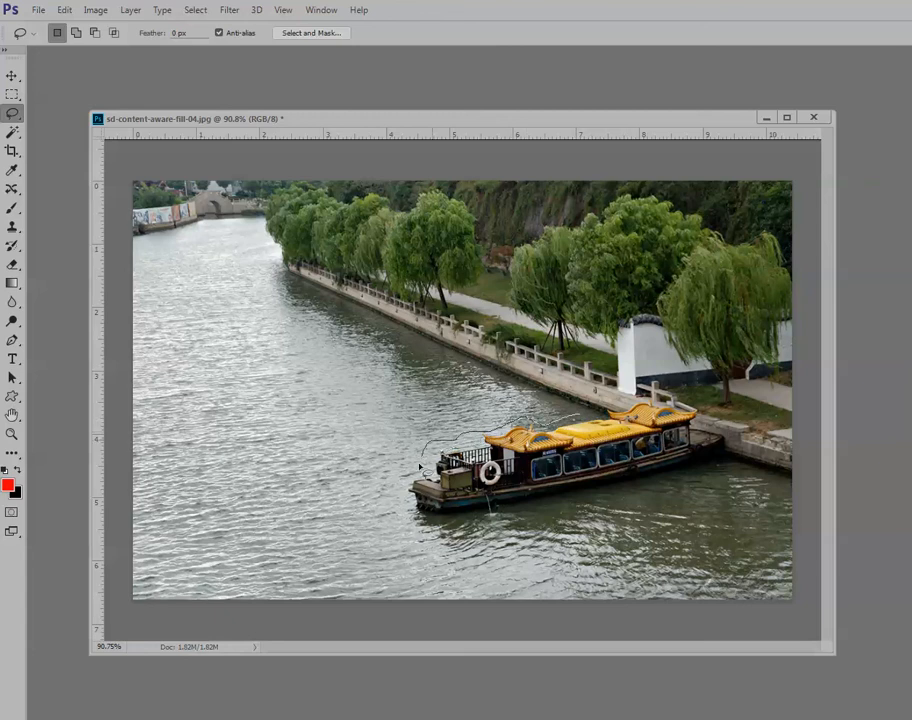
Trace a loose lasso outline enclosing the moored boat on the river.
drag(420, 462, 524, 510)
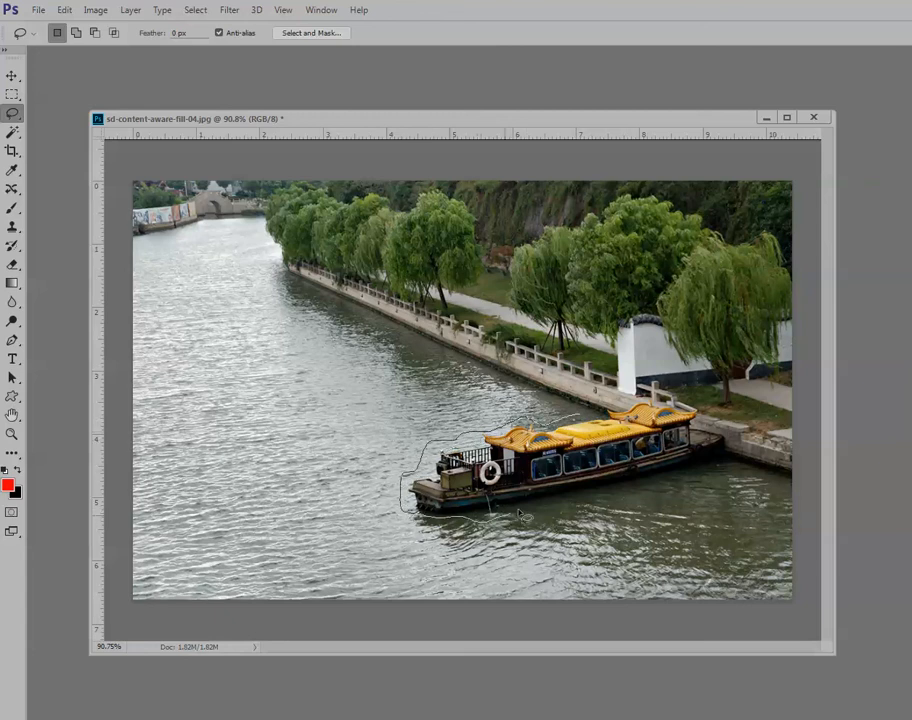
drag(510, 516, 740, 460)
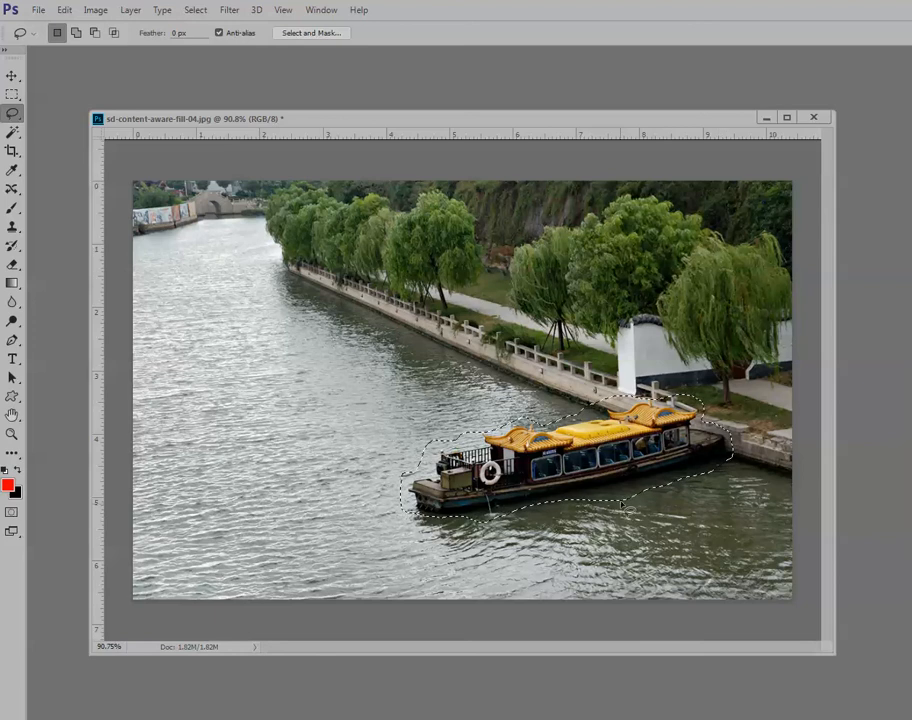
Apply a Content-Aware fill to replace the boat with surrounding water and bank.
click(64, 10)
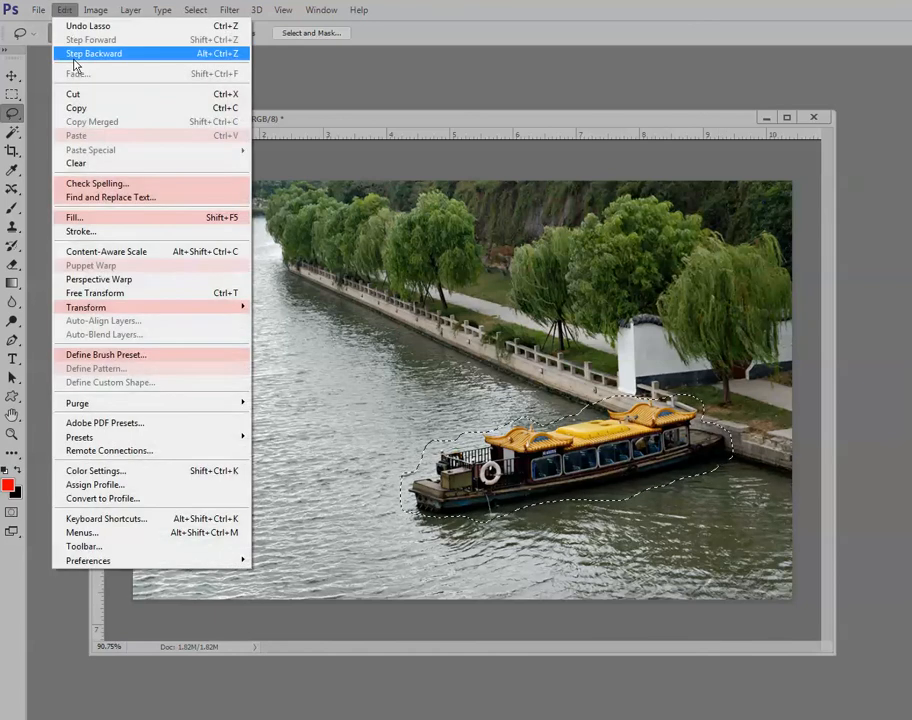
click(74, 216)
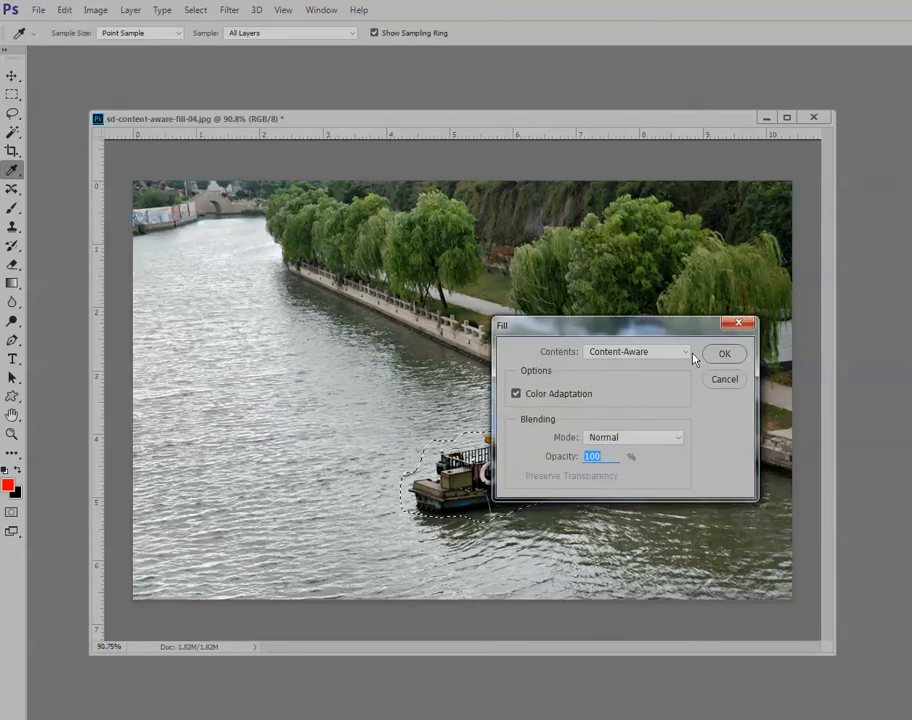
click(724, 352)
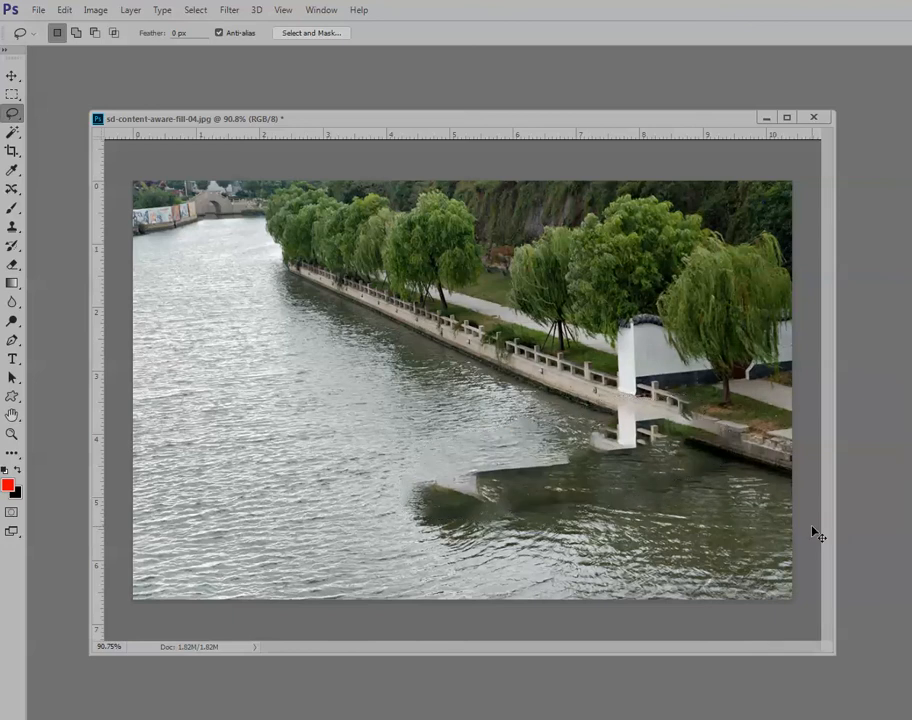
mouse_move(716, 564)
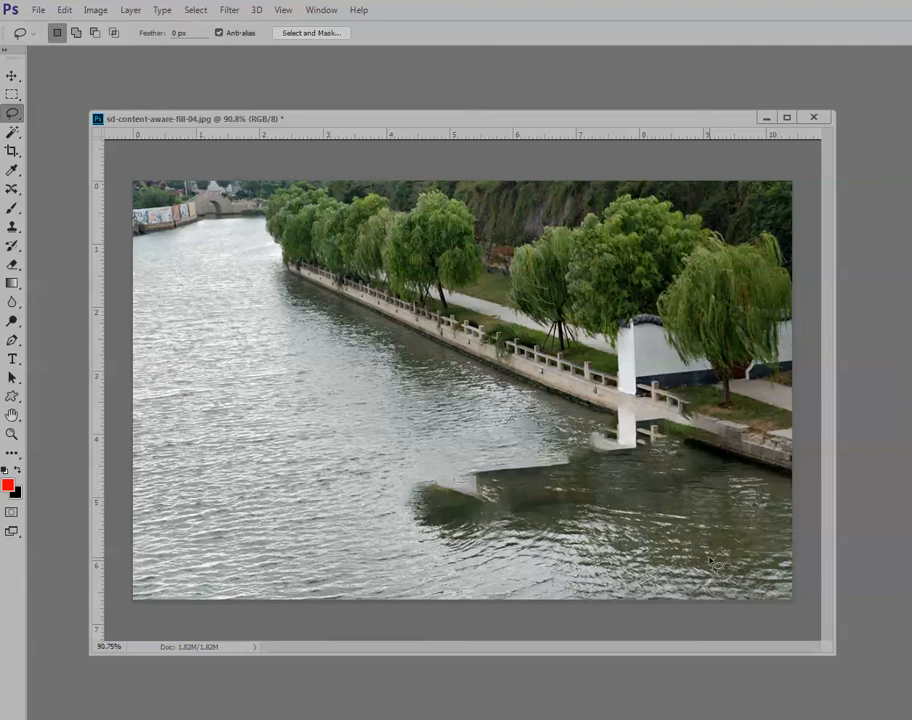
mouse_move(664, 450)
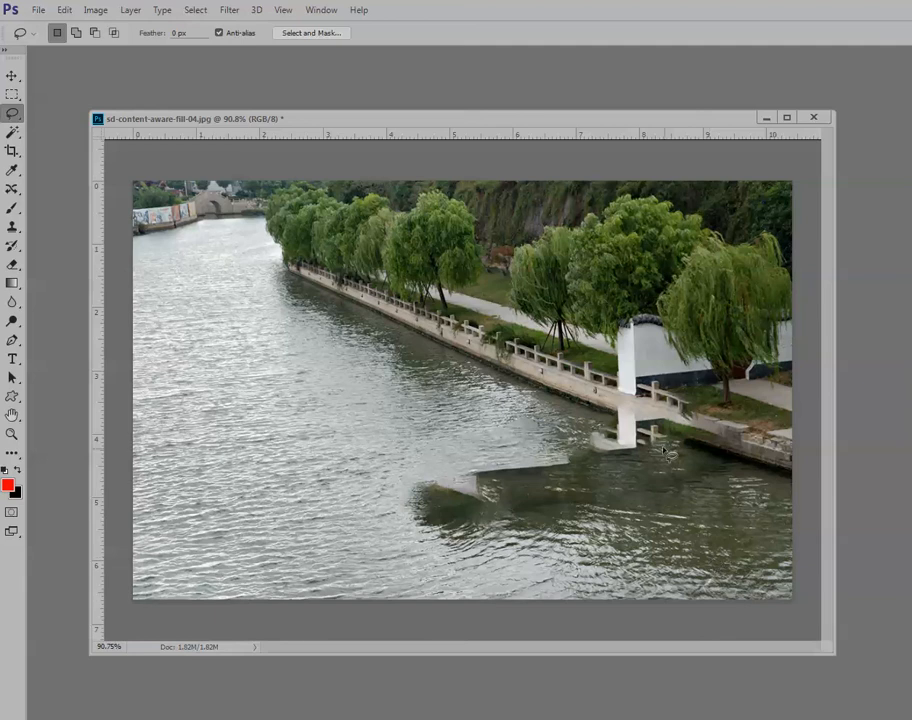
mouse_move(428, 538)
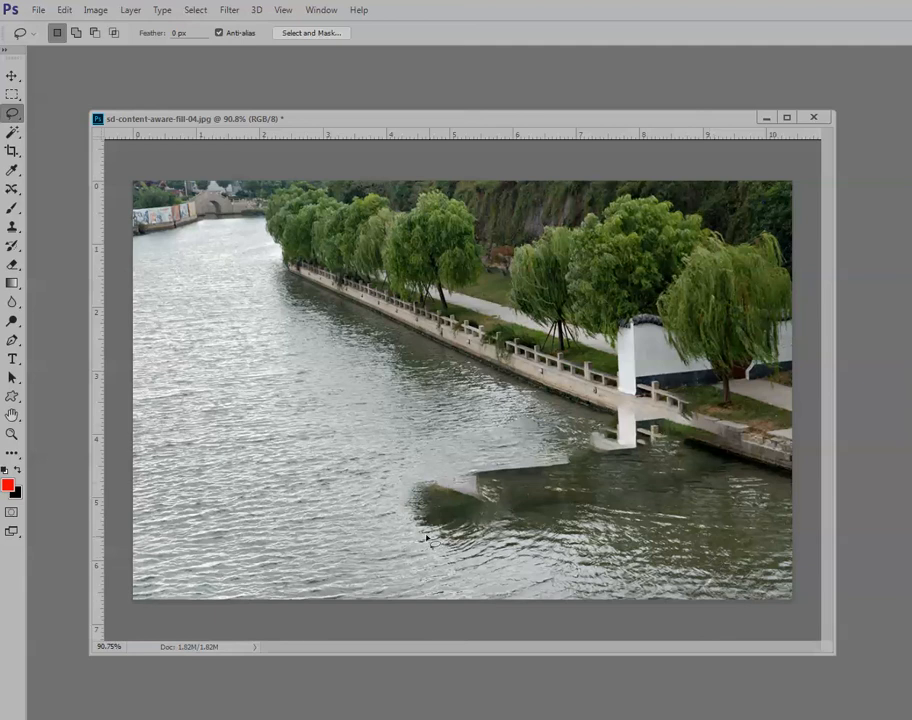
mouse_move(676, 544)
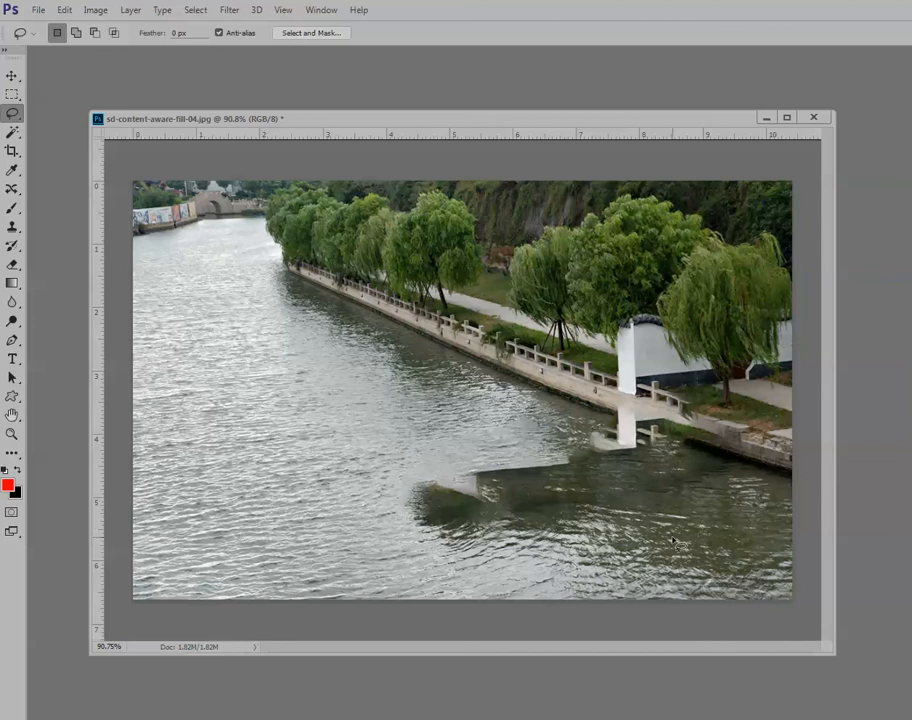
mouse_move(200, 148)
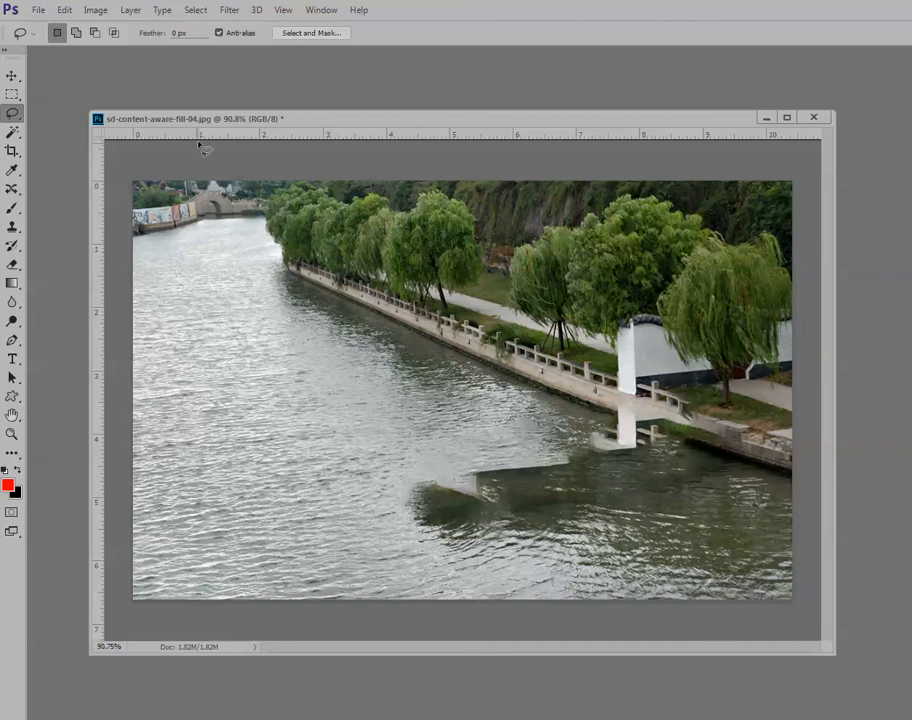
drag(200, 118, 150, 108)
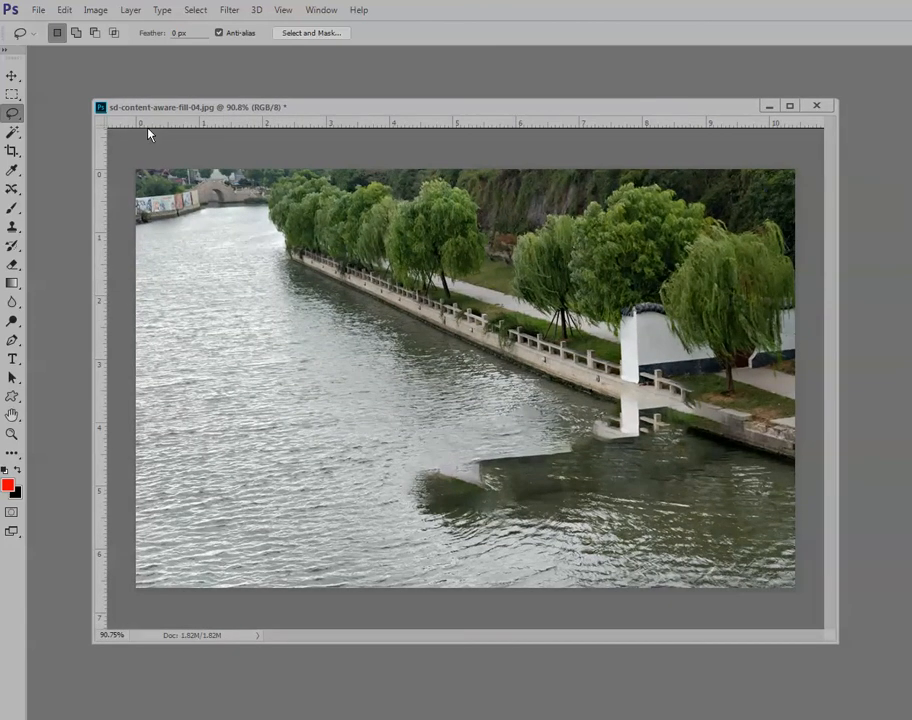
mouse_move(250, 306)
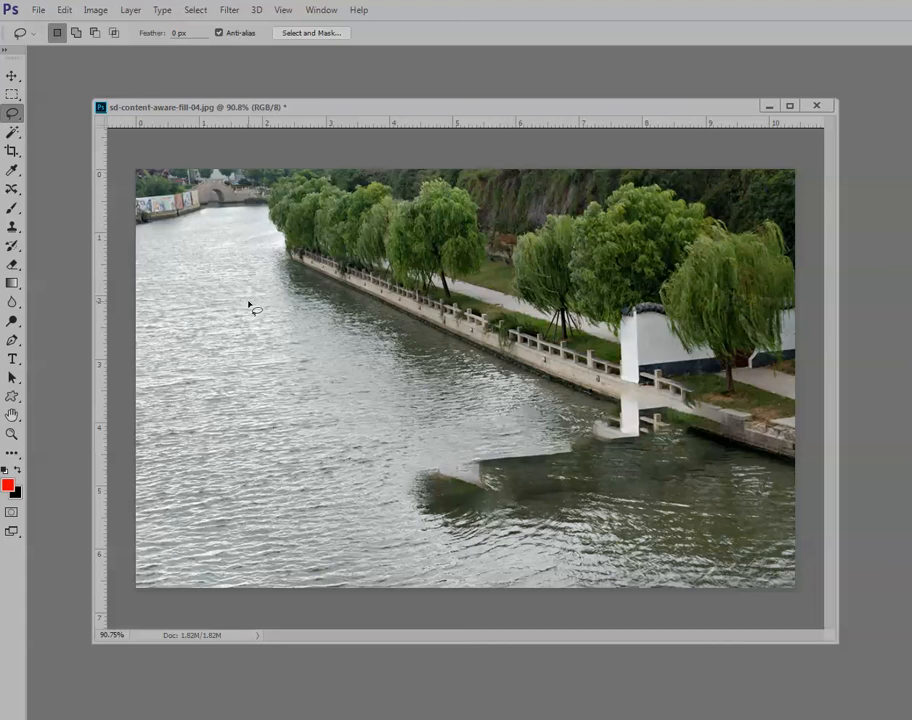
mouse_move(258, 310)
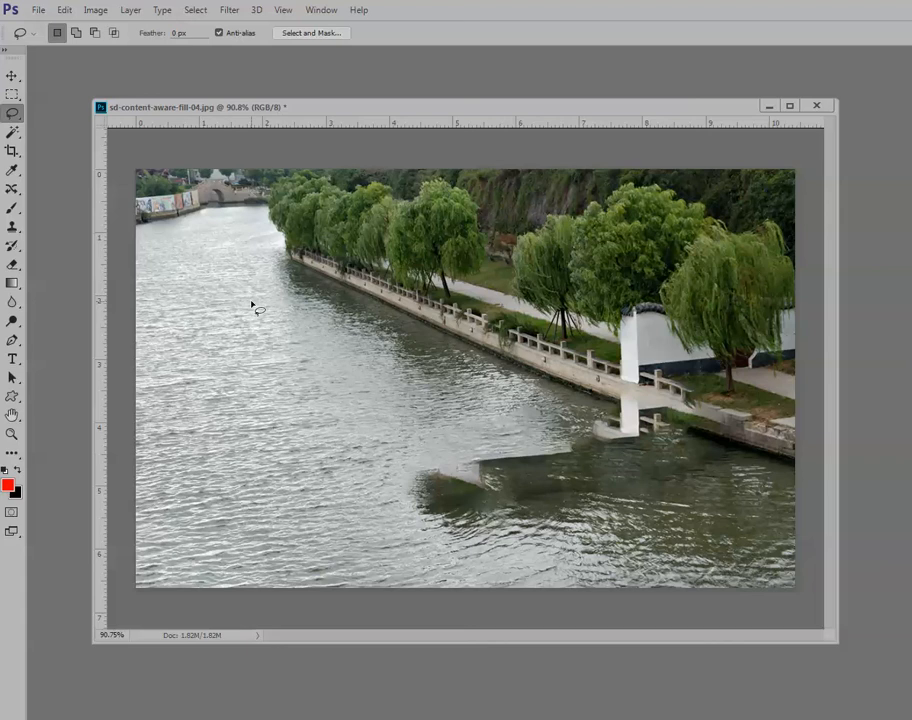